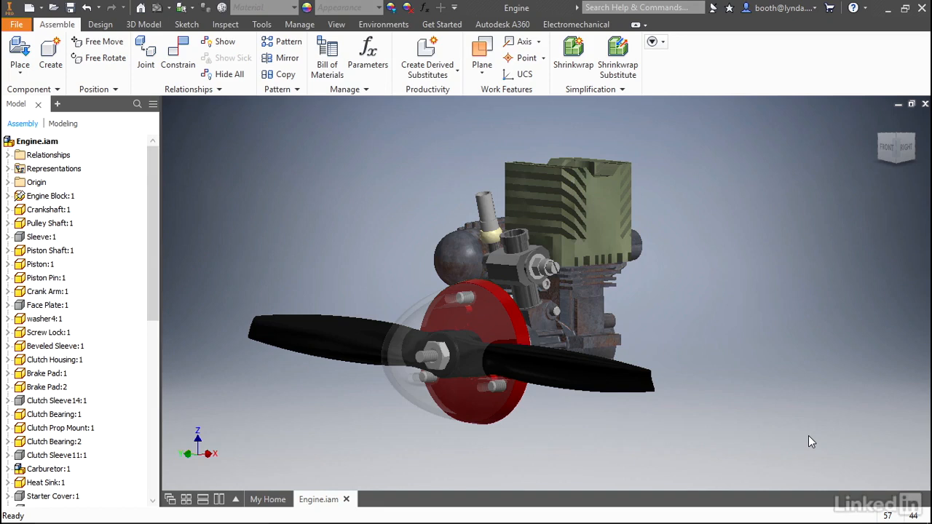
pyautogui.moveTo(737, 331)
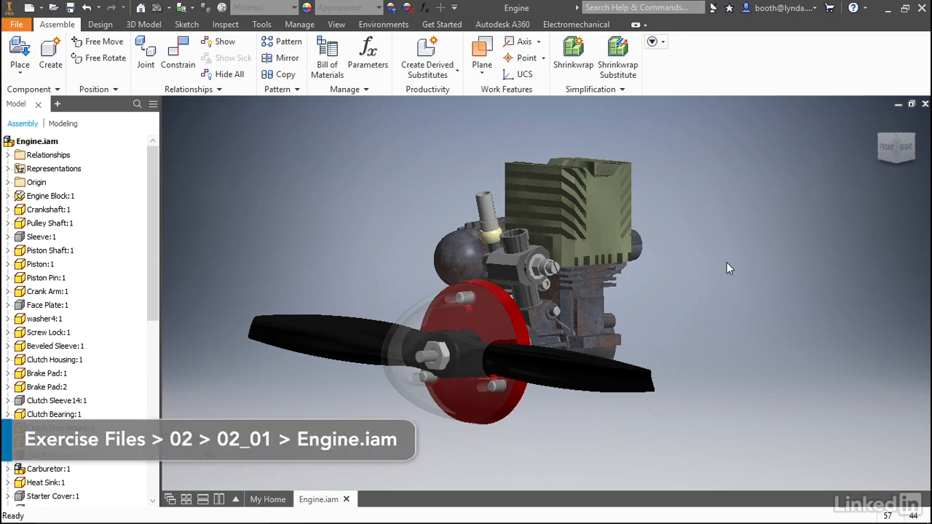
# Start the Measure tool from the graphics window's right-click menu.
pyautogui.rightClick(731, 268)
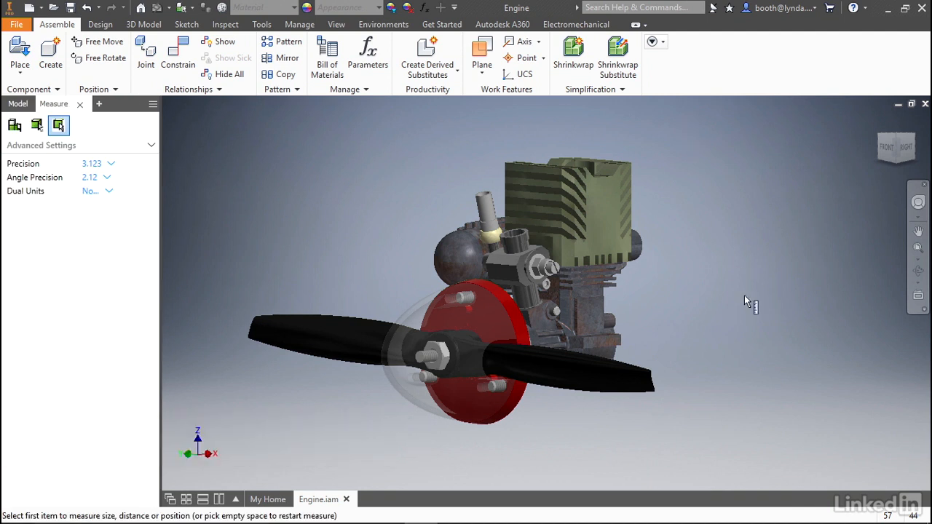
pyautogui.moveTo(58, 125)
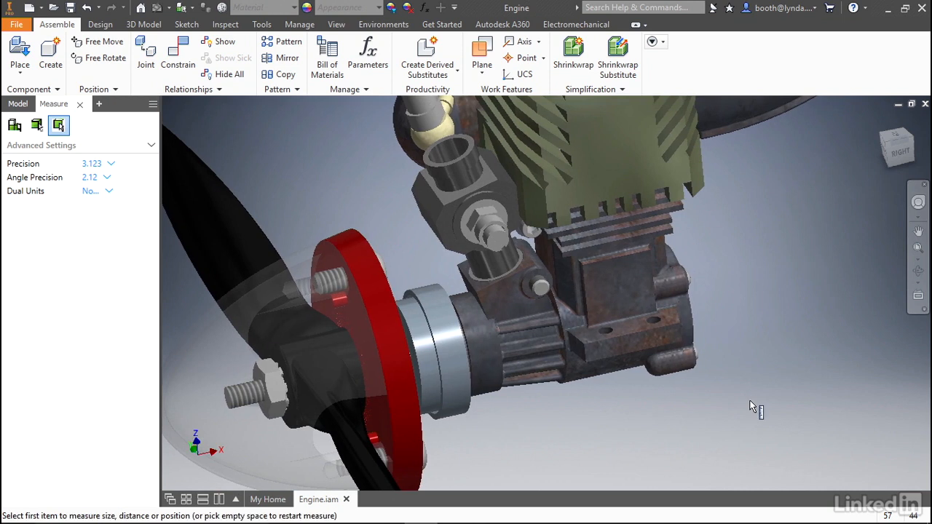
pyautogui.moveTo(619, 349)
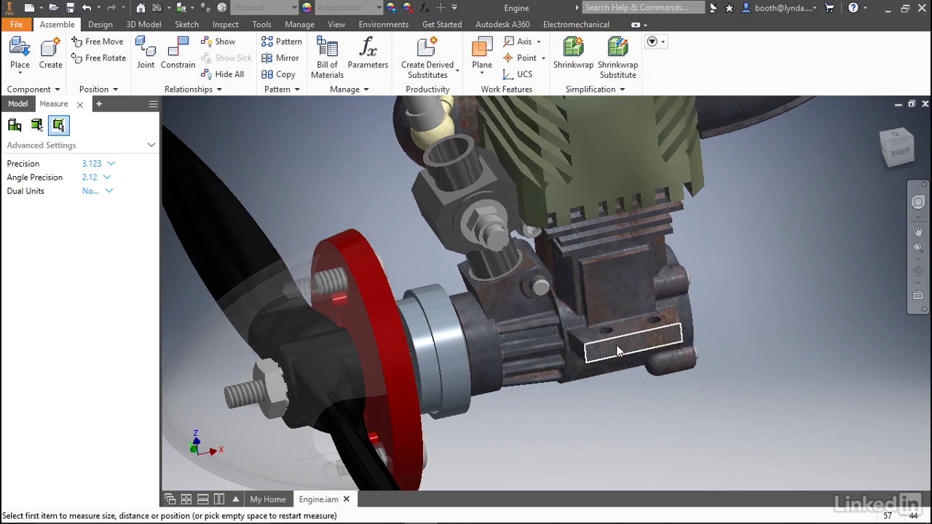
pyautogui.click(632, 344)
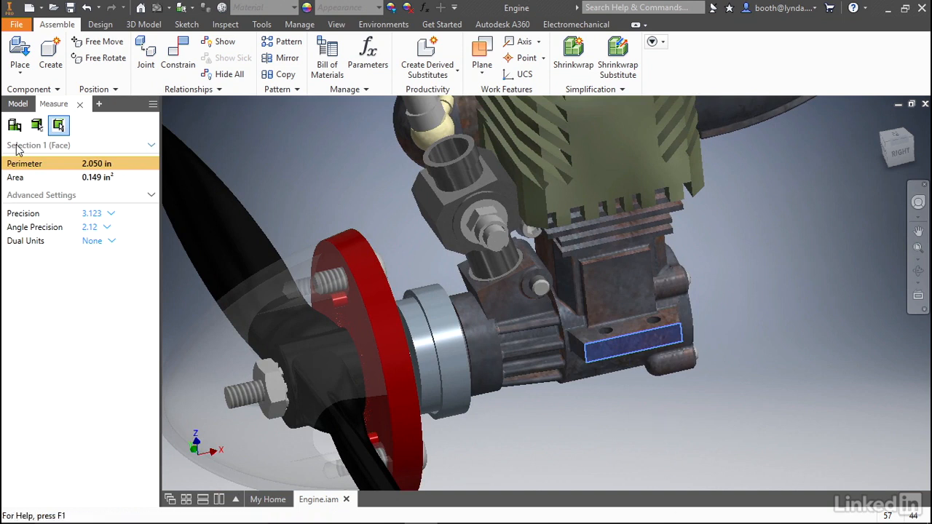
pyautogui.moveTo(40, 168)
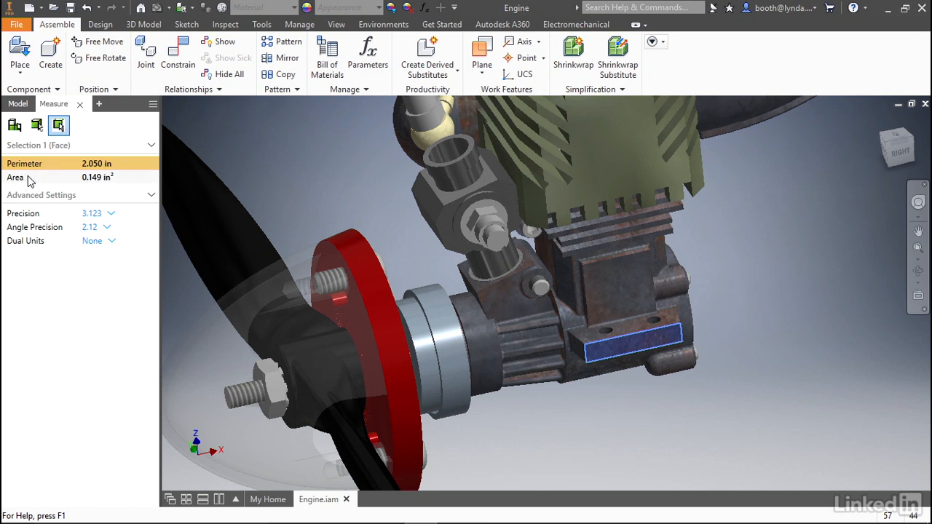
pyautogui.moveTo(637, 434)
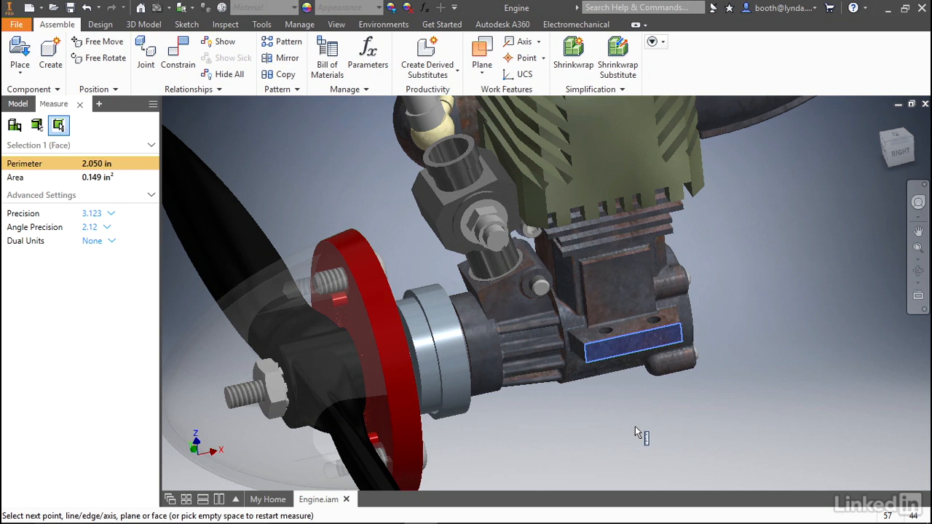
pyautogui.moveTo(775, 314)
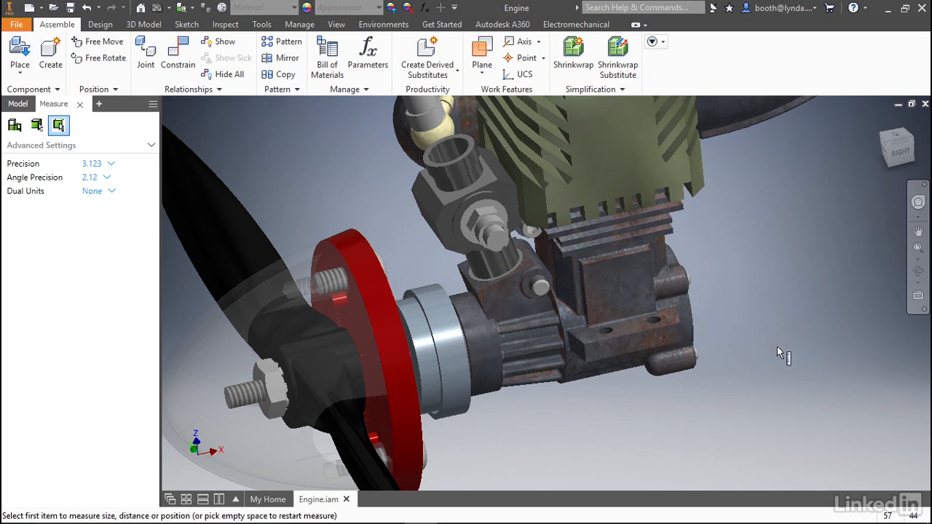
pyautogui.moveTo(629, 332)
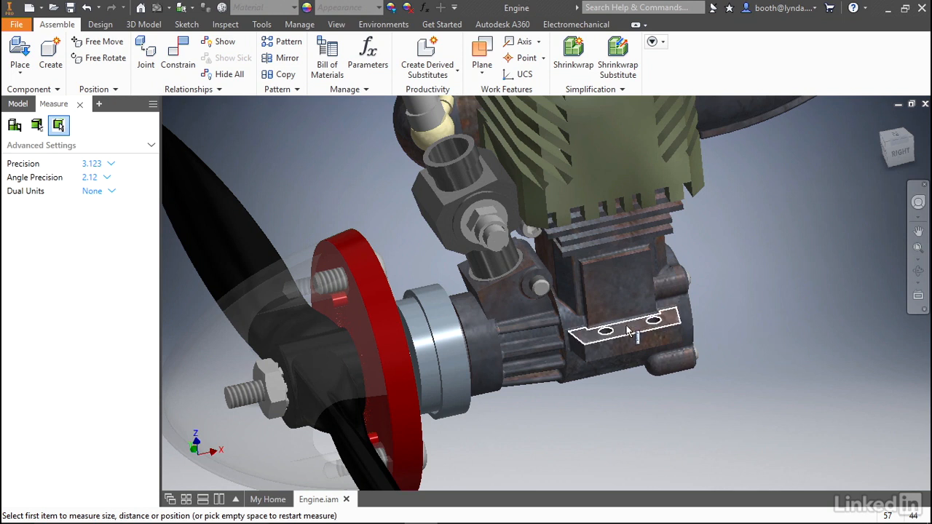
# Measure the mounting face against the square top face: 15.00 deg, 0.646 in minimum distance.
pyautogui.click(623, 332)
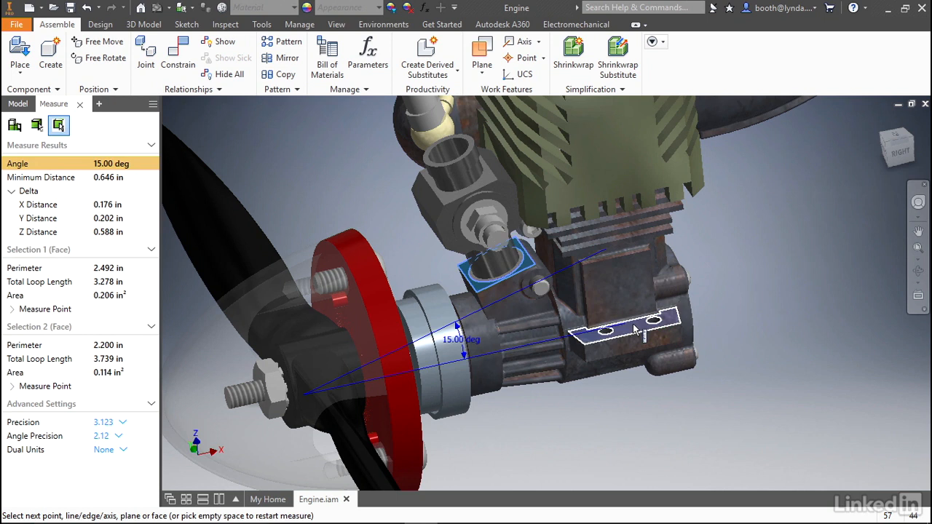
pyautogui.moveTo(633, 327); pyautogui.dragTo(727, 341)
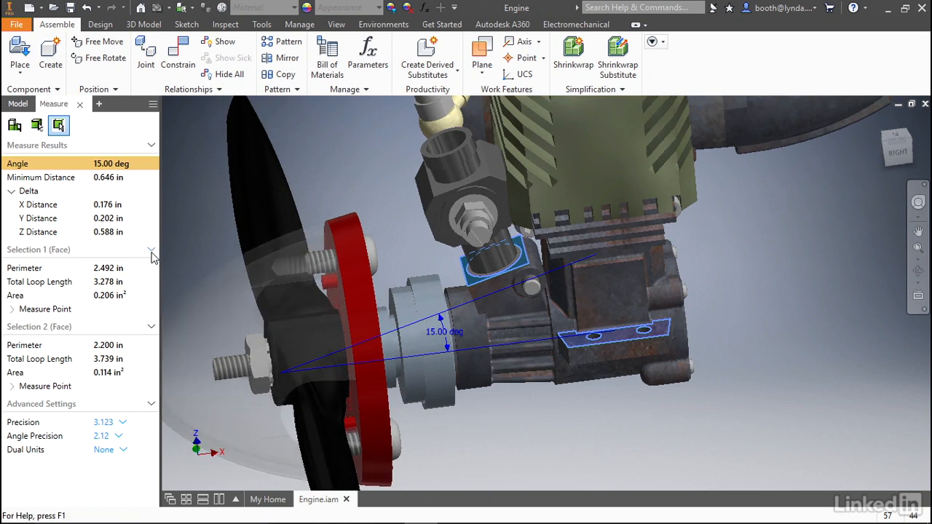
pyautogui.click(151, 249)
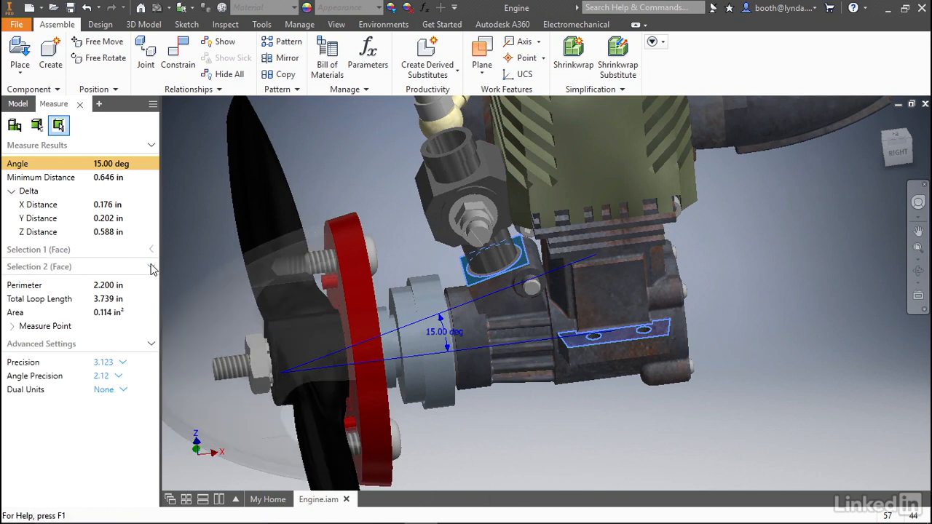
pyautogui.click(152, 266)
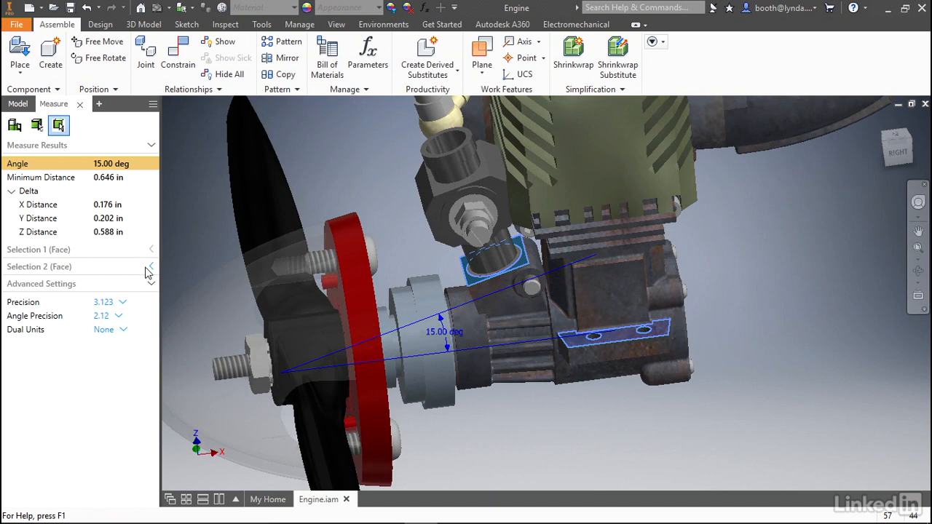
pyautogui.click(152, 249)
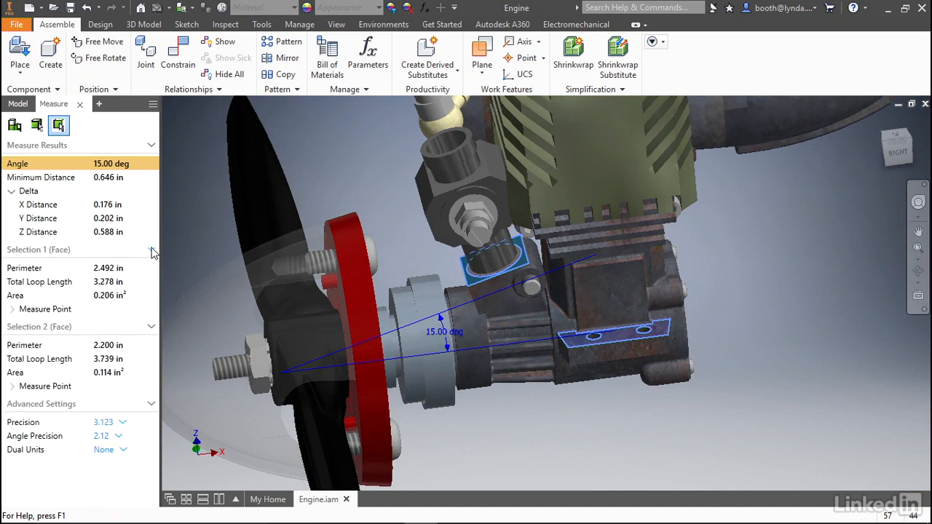
pyautogui.moveTo(36, 408)
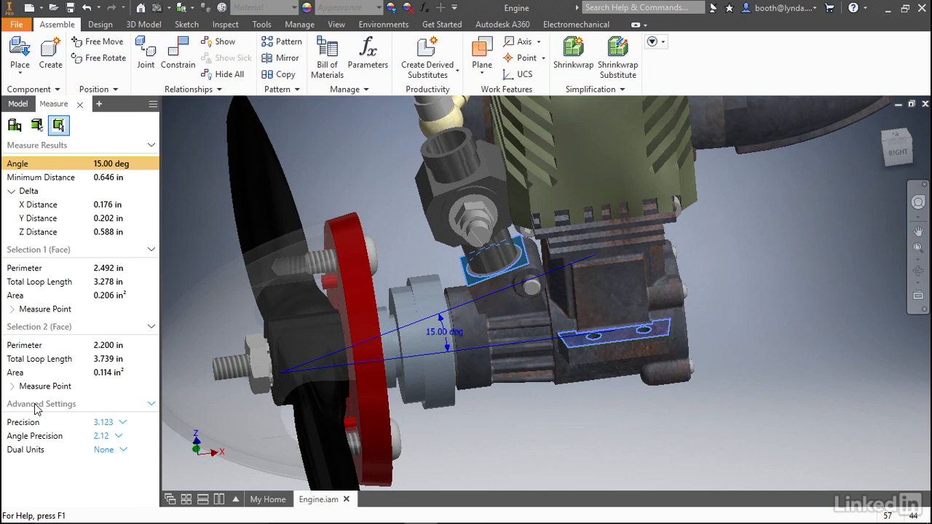
# Set Dual Units to Millimeter so results also read 0.26 rad and 16.408 mm.
pyautogui.click(152, 403)
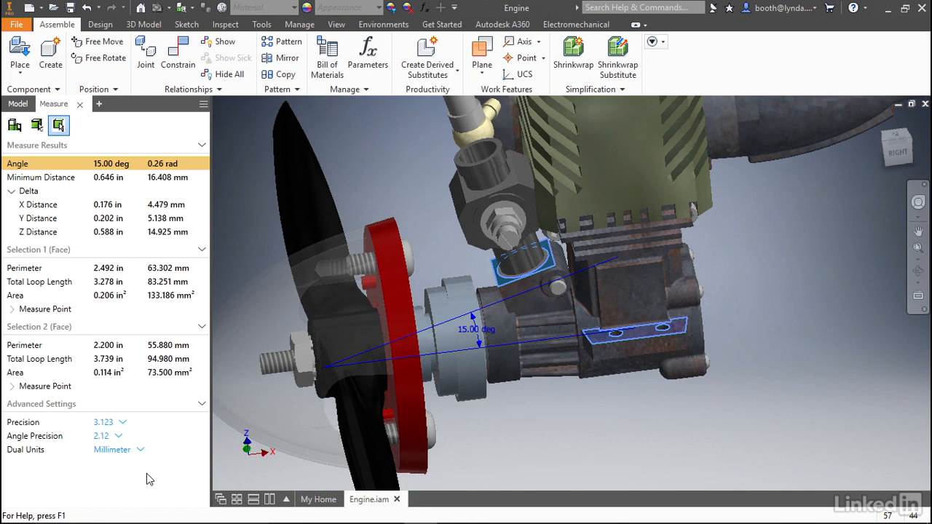
pyautogui.moveTo(196, 400)
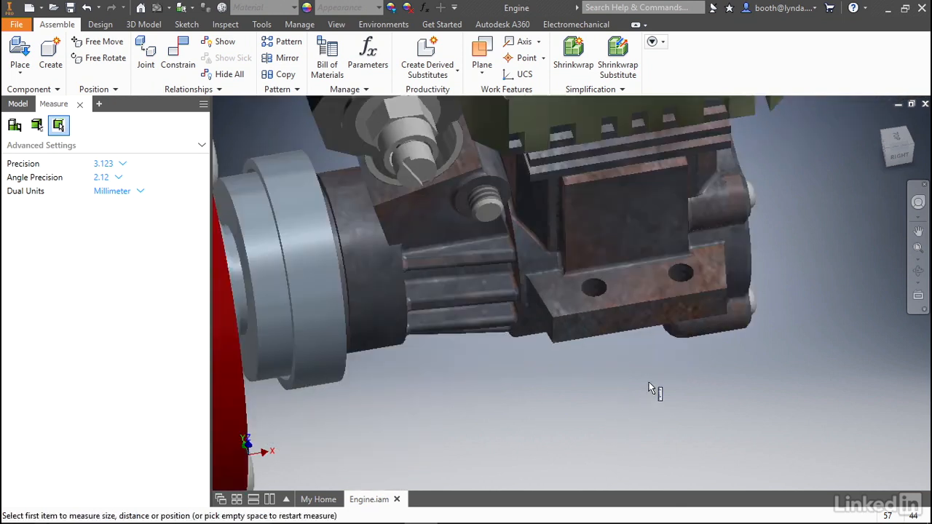
# Measure the right mounting hole's edge: 0.125 in (3.175 mm) diameter.
pyautogui.moveTo(653, 391); pyautogui.dragTo(498, 478)
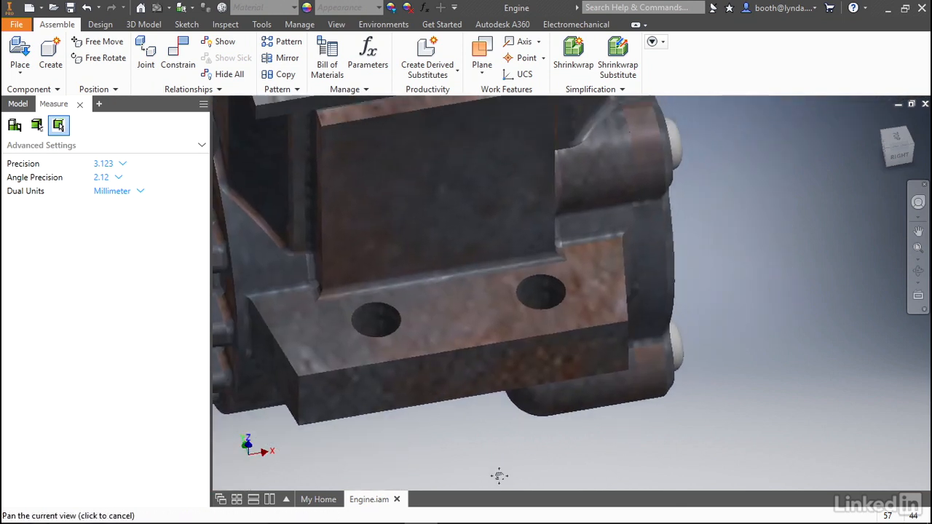
pyautogui.click(542, 294)
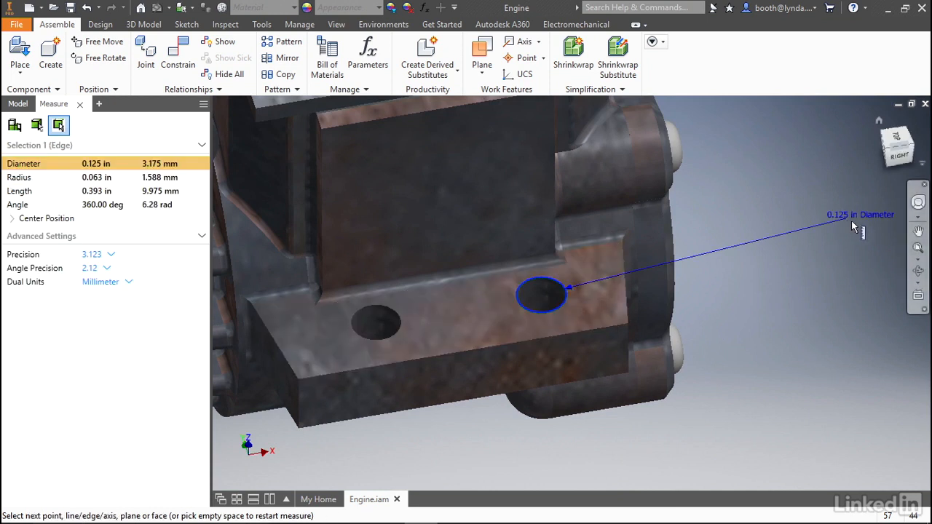
pyautogui.moveTo(867, 288)
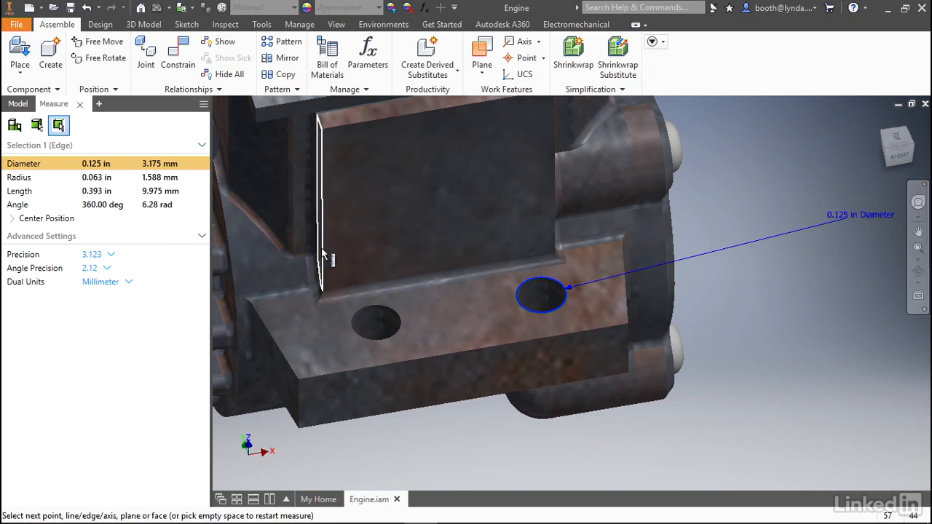
# Measure the two holes apart: 0.425 in centre, 0.300 in minimum, 0.550 in maximum distance.
pyautogui.click(376, 323)
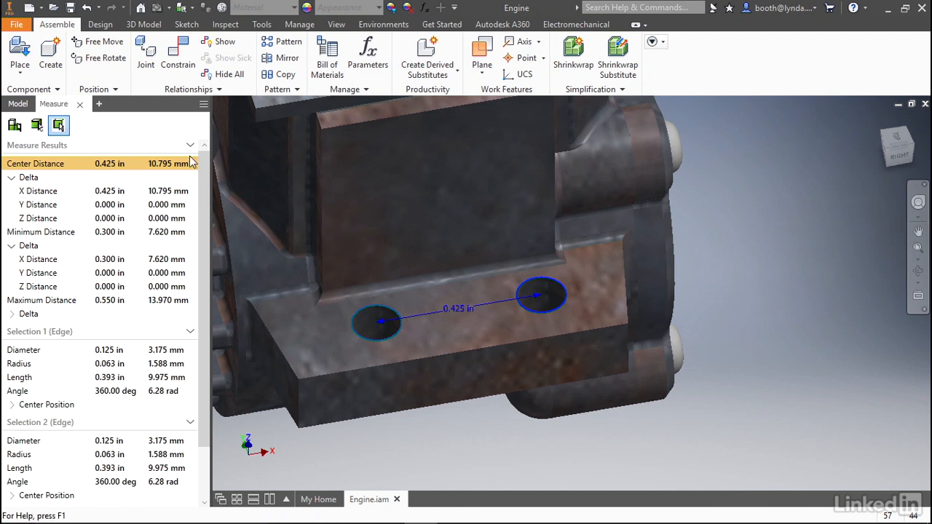
pyautogui.moveTo(87, 169)
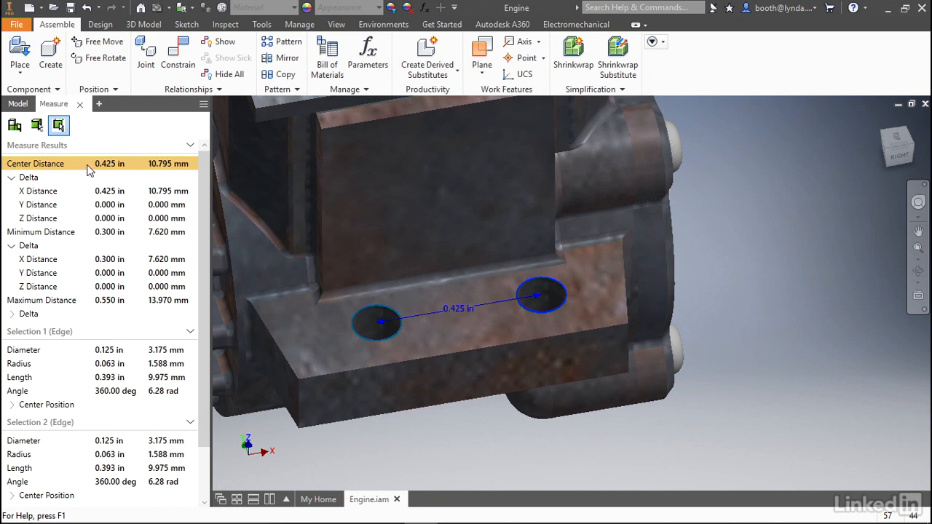
pyautogui.moveTo(28, 219)
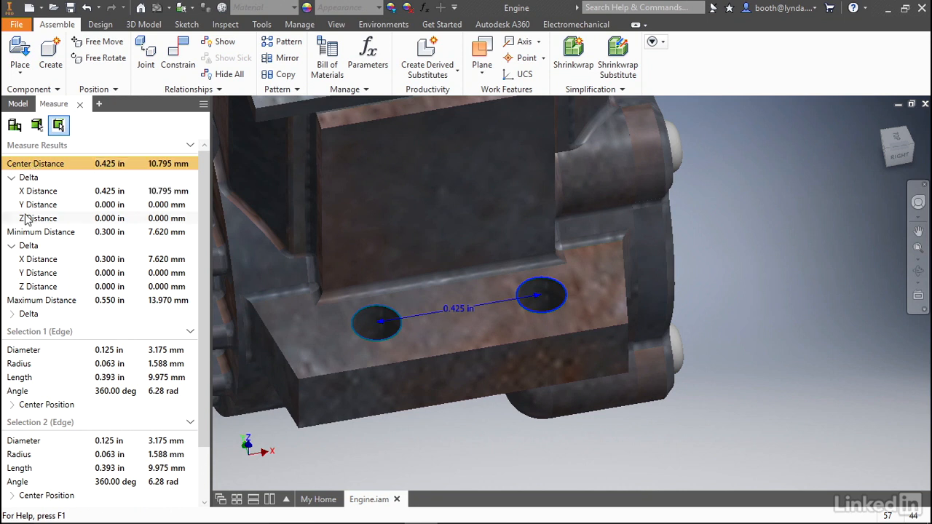
pyautogui.click(41, 231)
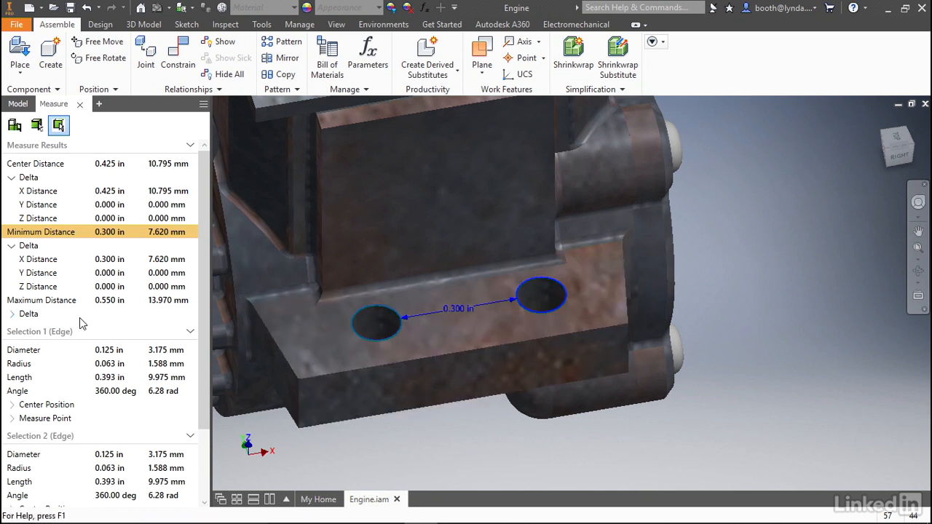
pyautogui.click(41, 300)
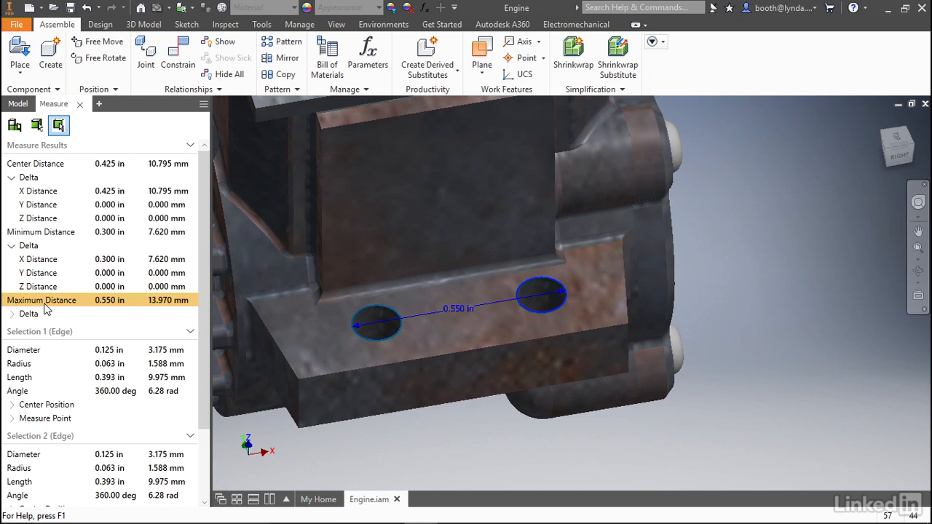